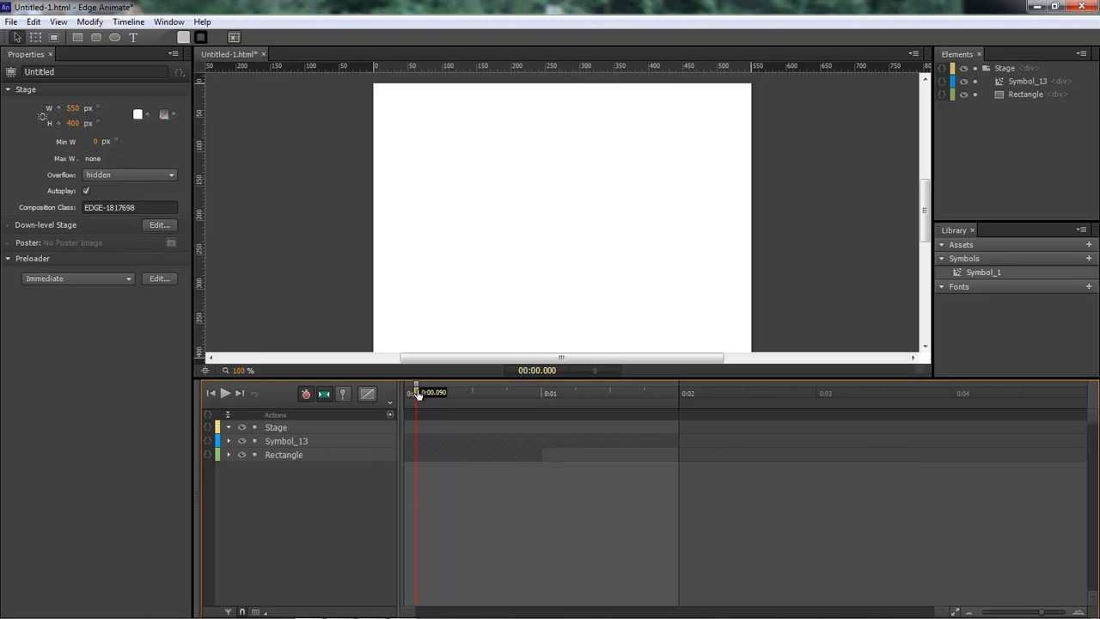
- Preview the animation up to two seconds and select the Symbol_13 rectangle
{"action": "left_click_drag", "start_coordinate": [417, 392], "coordinate": [591, 392]}
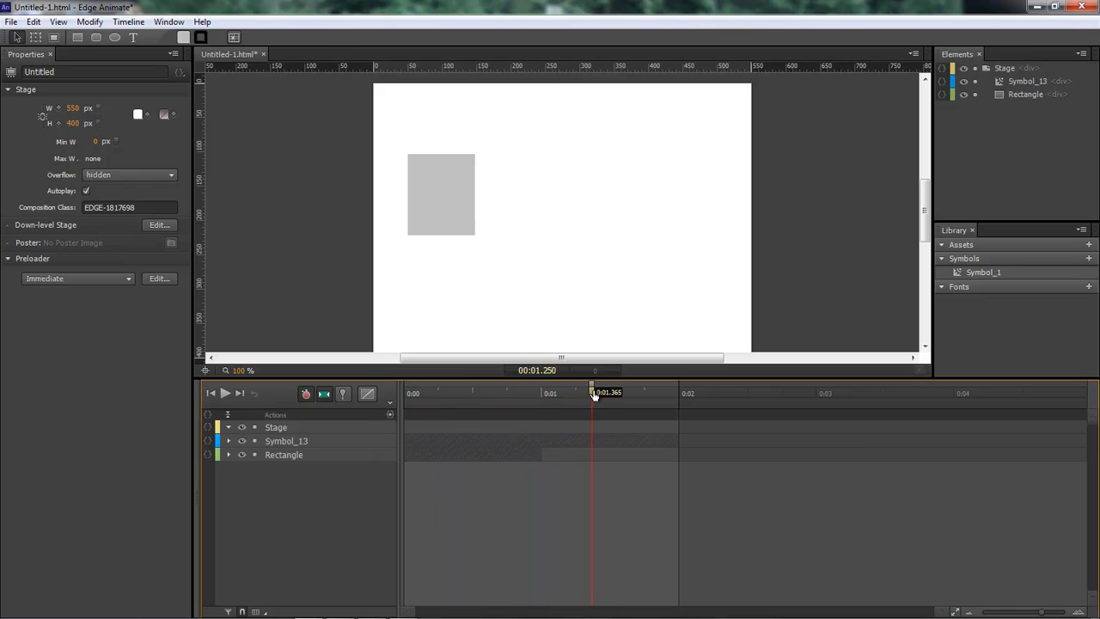
{"action": "left_click_drag", "start_coordinate": [593, 392], "coordinate": [691, 393]}
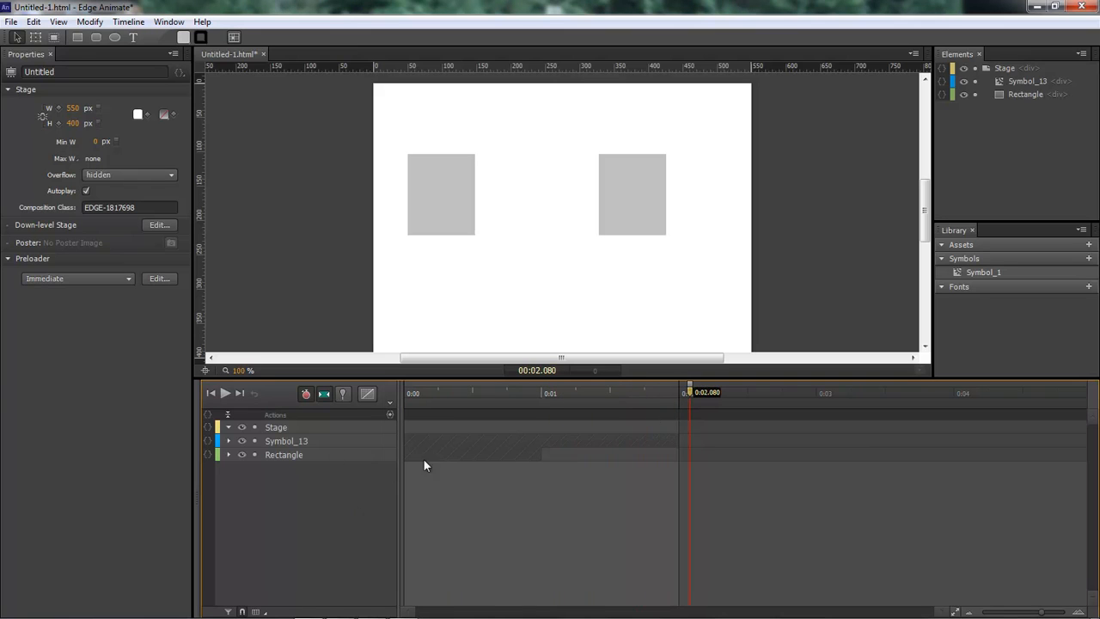
{"action": "mouse_move", "coordinate": [610, 447]}
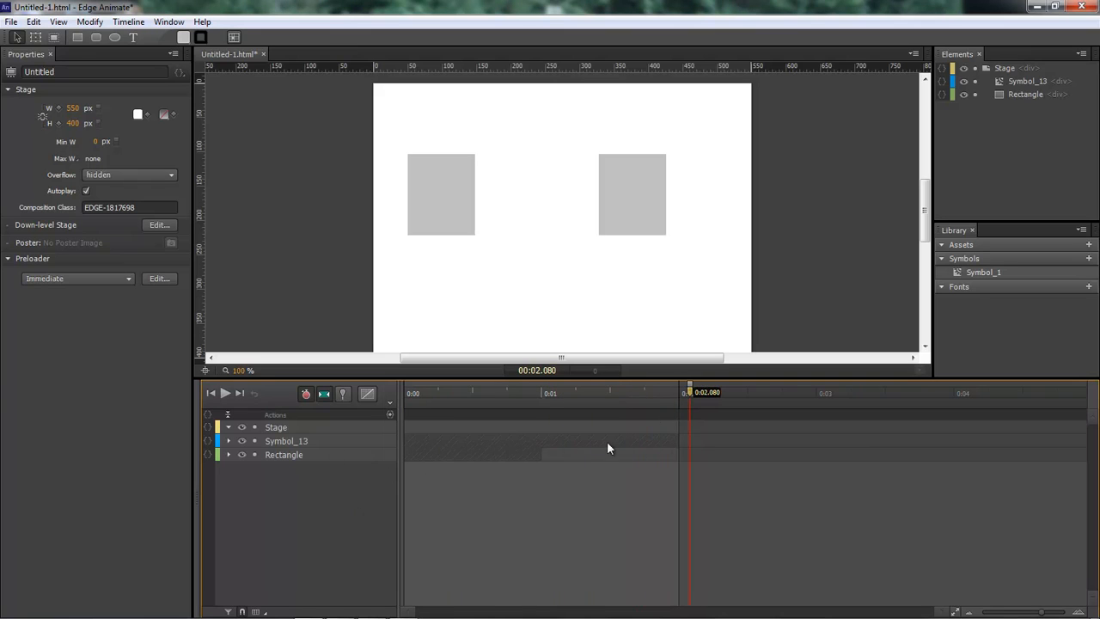
{"action": "mouse_move", "coordinate": [284, 339]}
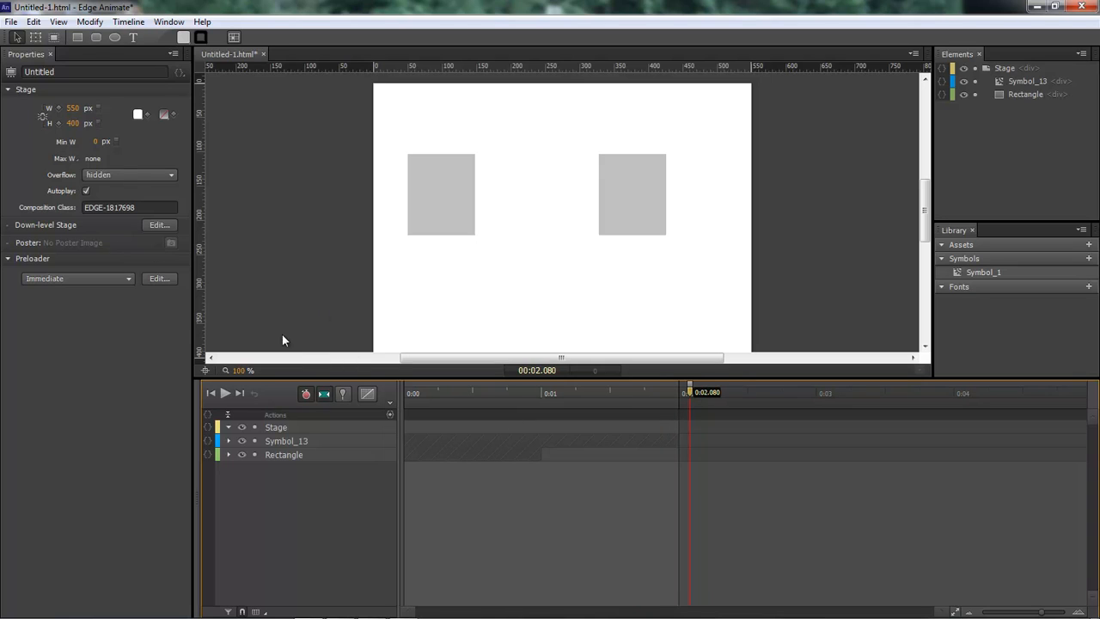
{"action": "left_click", "coordinate": [631, 194]}
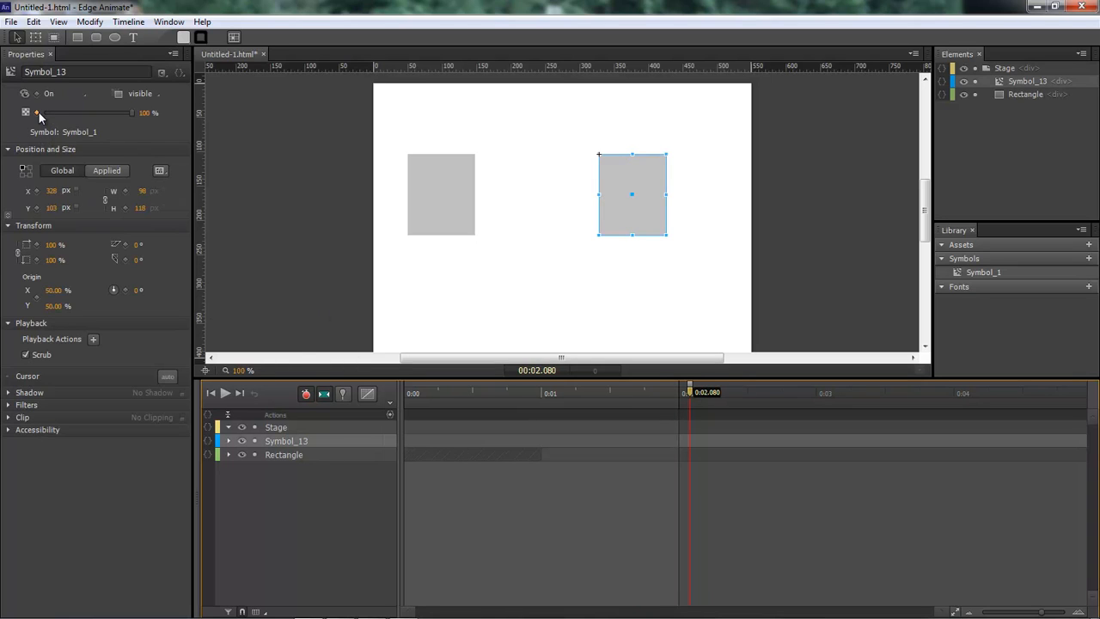
{"action": "mouse_move", "coordinate": [176, 140]}
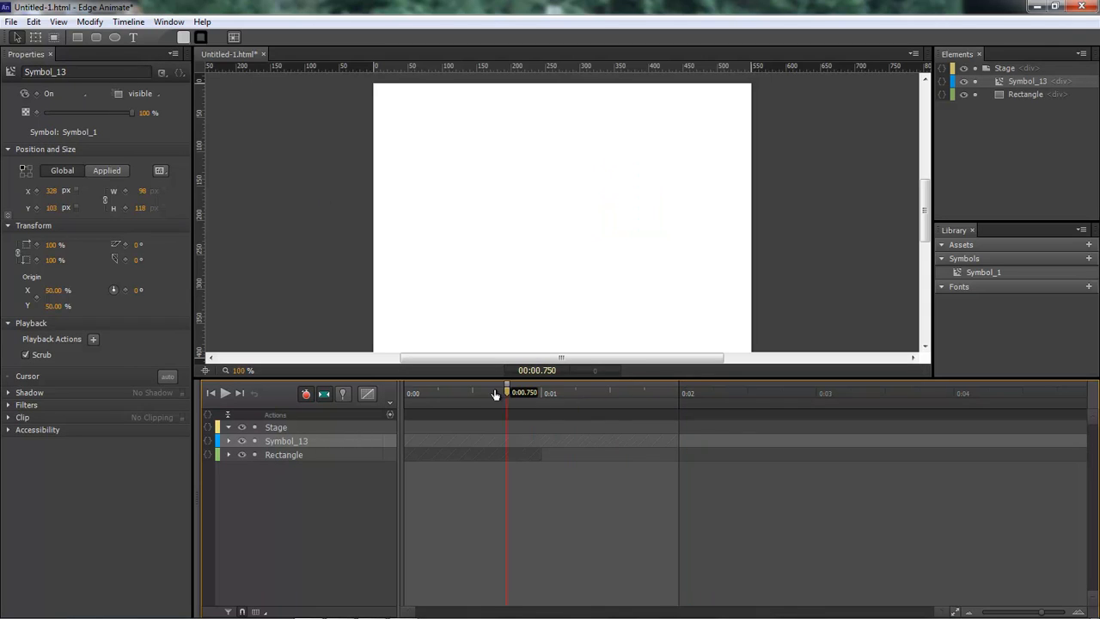
- Scrub from 0 to 2 seconds to check visibility, then expand Symbol_13's Display keyframes
{"action": "left_click_drag", "start_coordinate": [508, 393], "coordinate": [421, 393]}
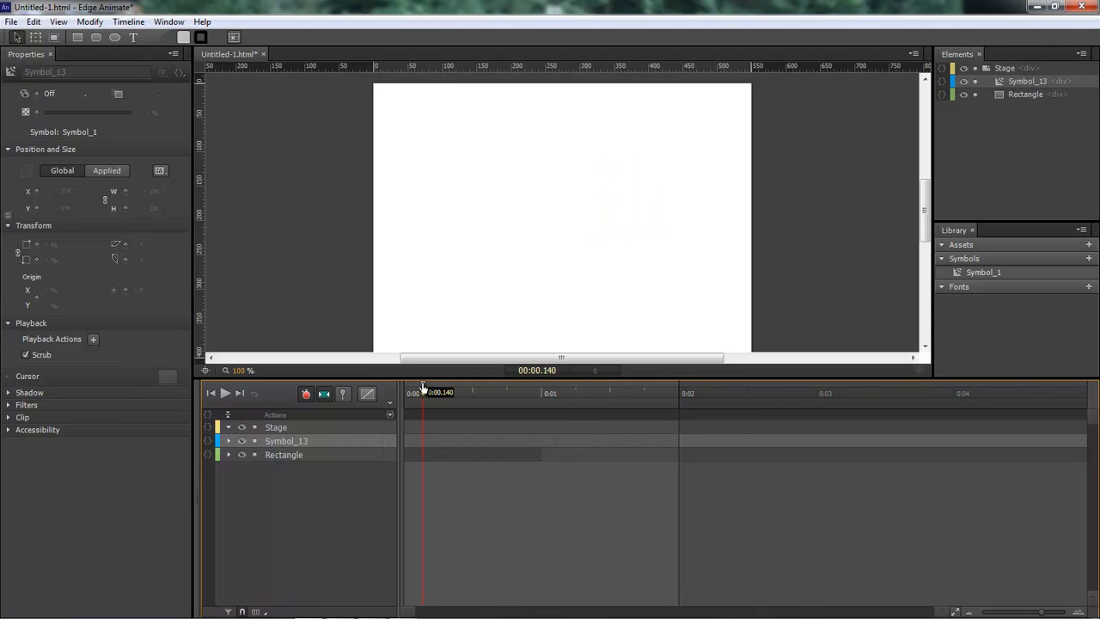
{"action": "left_click_drag", "start_coordinate": [421, 387], "coordinate": [514, 387]}
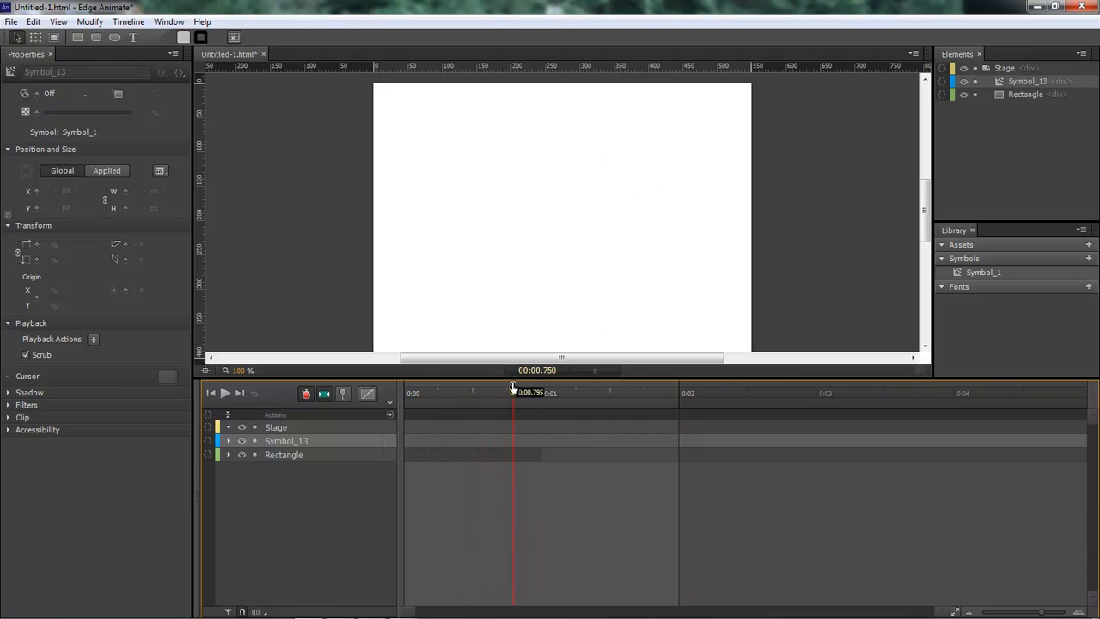
{"action": "left_click_drag", "start_coordinate": [514, 392], "coordinate": [679, 392]}
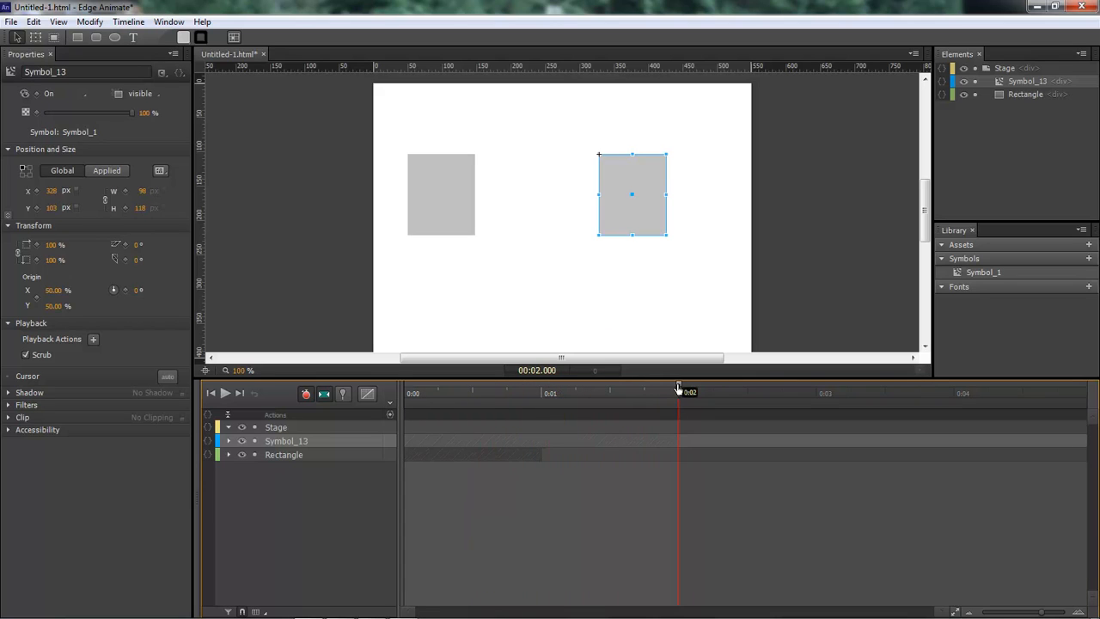
{"action": "mouse_move", "coordinate": [675, 416]}
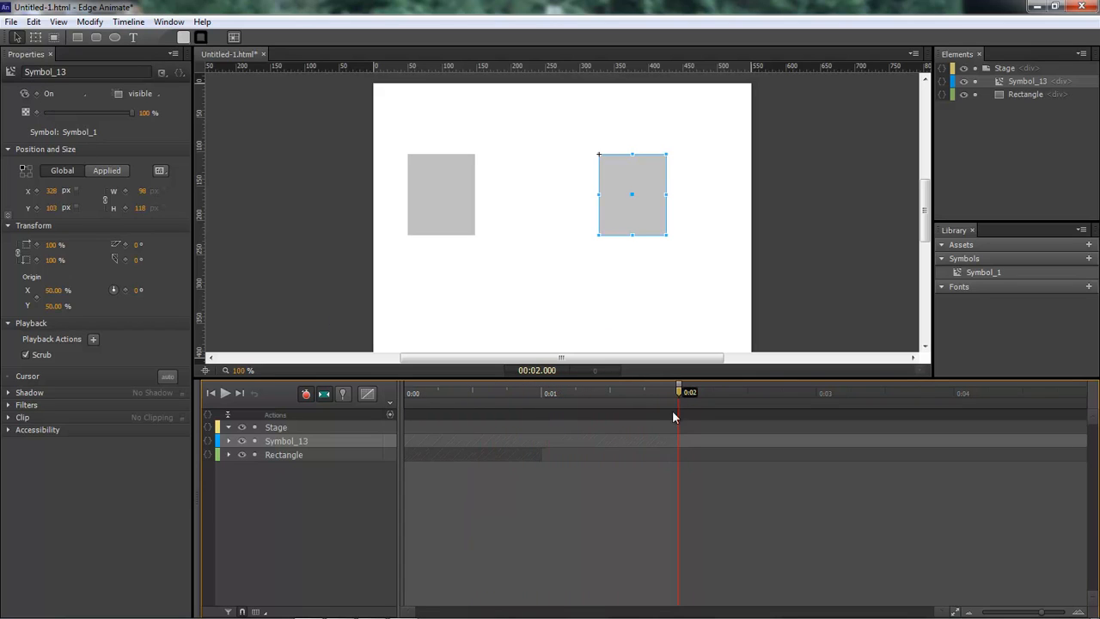
{"action": "left_click_drag", "start_coordinate": [678, 392], "coordinate": [600, 393]}
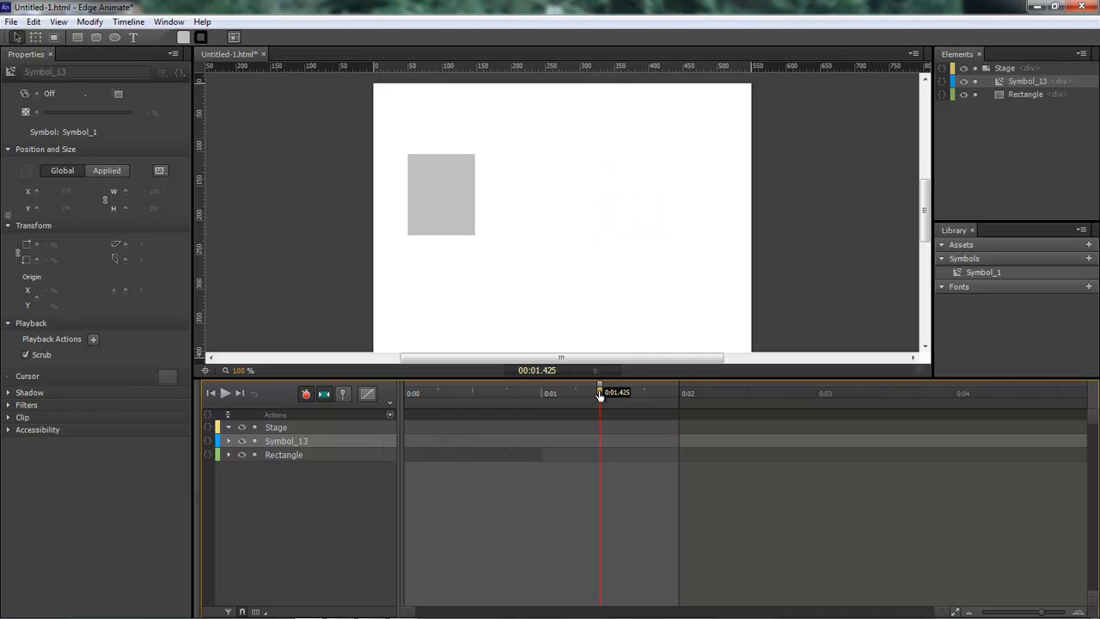
{"action": "left_click_drag", "start_coordinate": [599, 392], "coordinate": [604, 392]}
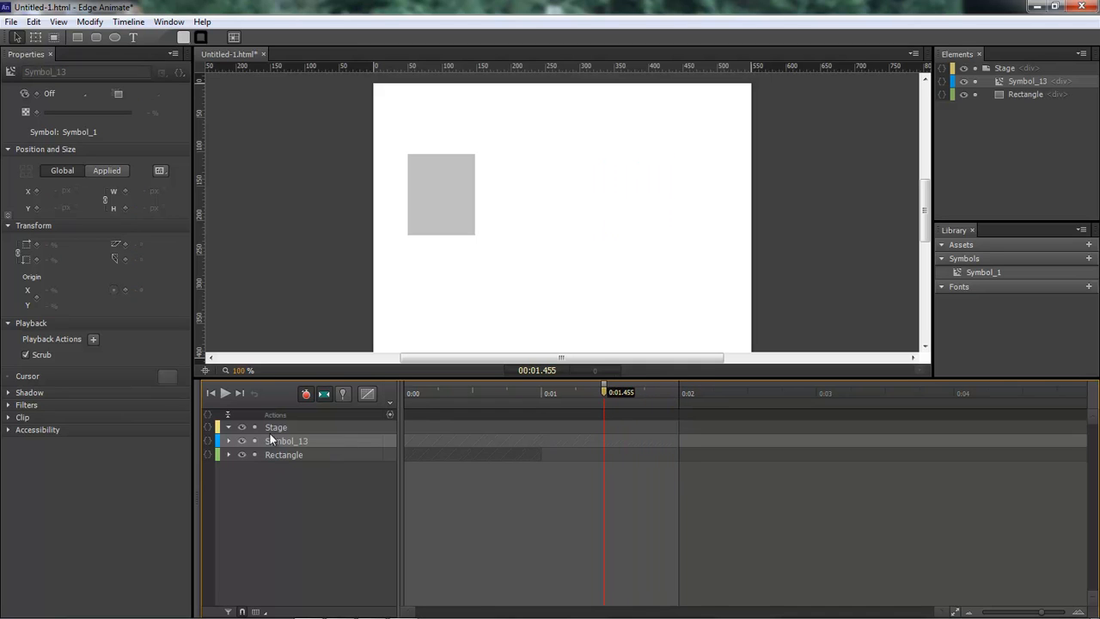
{"action": "left_click", "coordinate": [228, 440]}
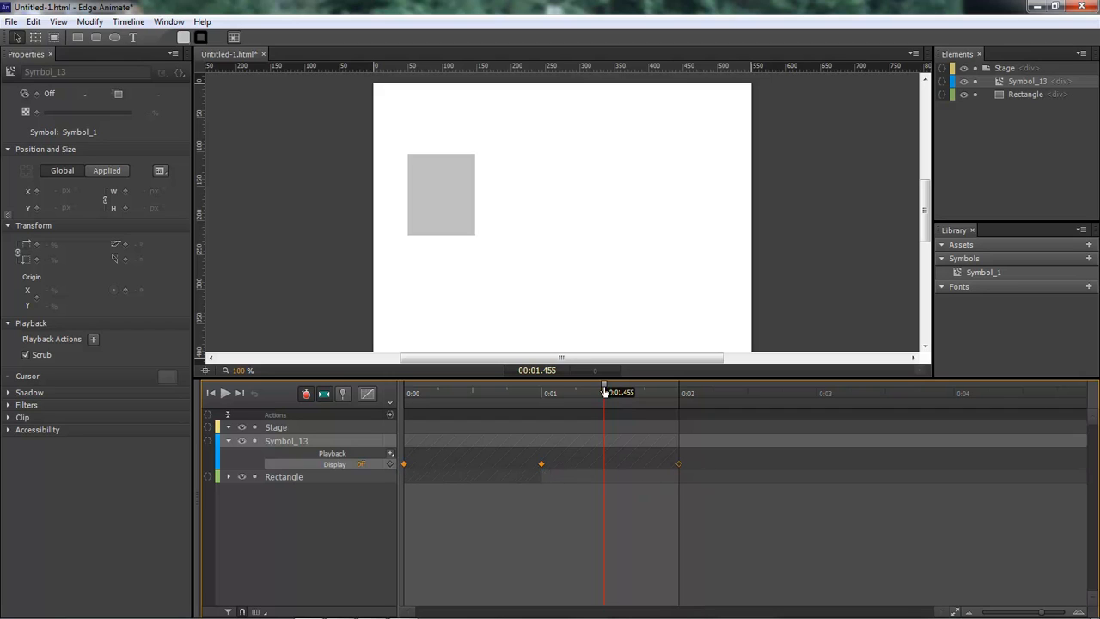
- Scrub to the one- and two-second marks and expand the Rectangle layer's Display keyframes
{"action": "left_click_drag", "start_coordinate": [605, 392], "coordinate": [507, 393]}
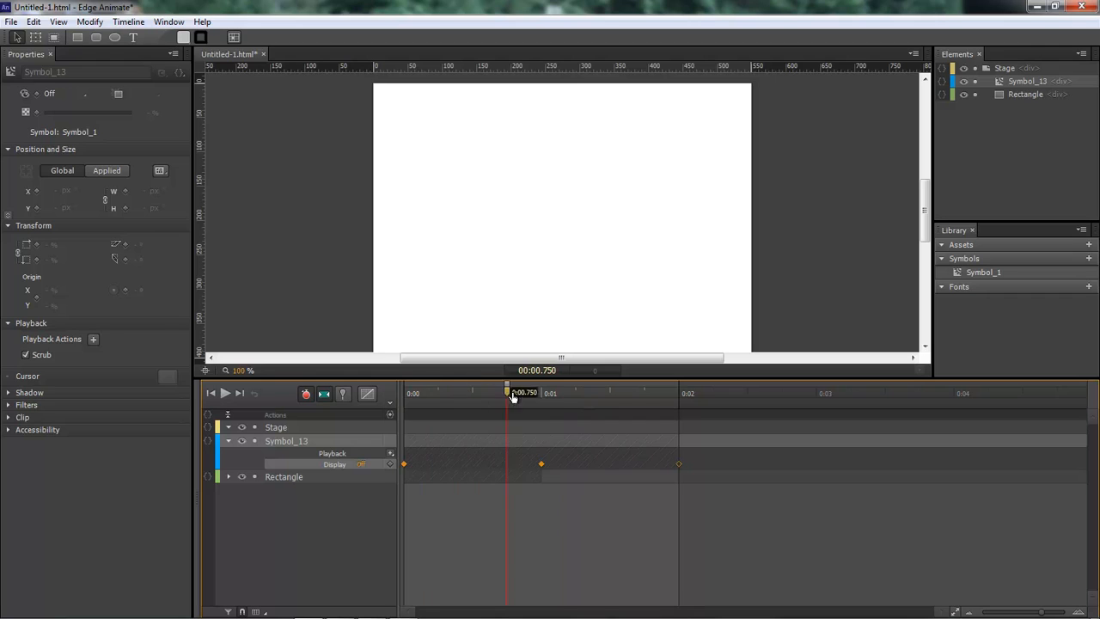
{"action": "left_click_drag", "start_coordinate": [507, 393], "coordinate": [542, 393]}
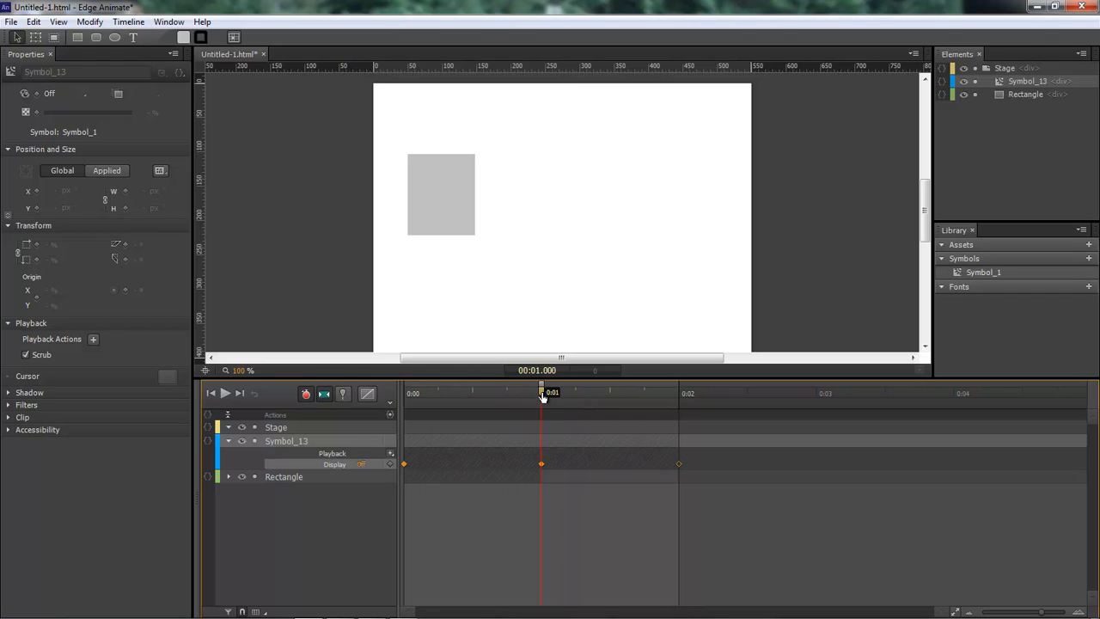
{"action": "left_click", "coordinate": [679, 393]}
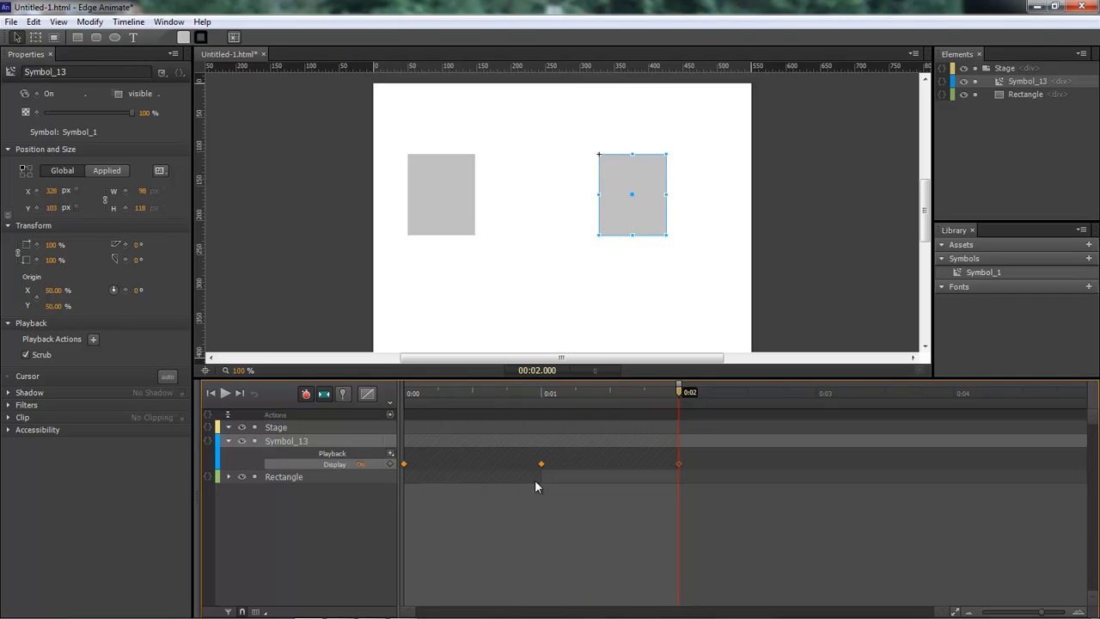
{"action": "left_click", "coordinate": [228, 477]}
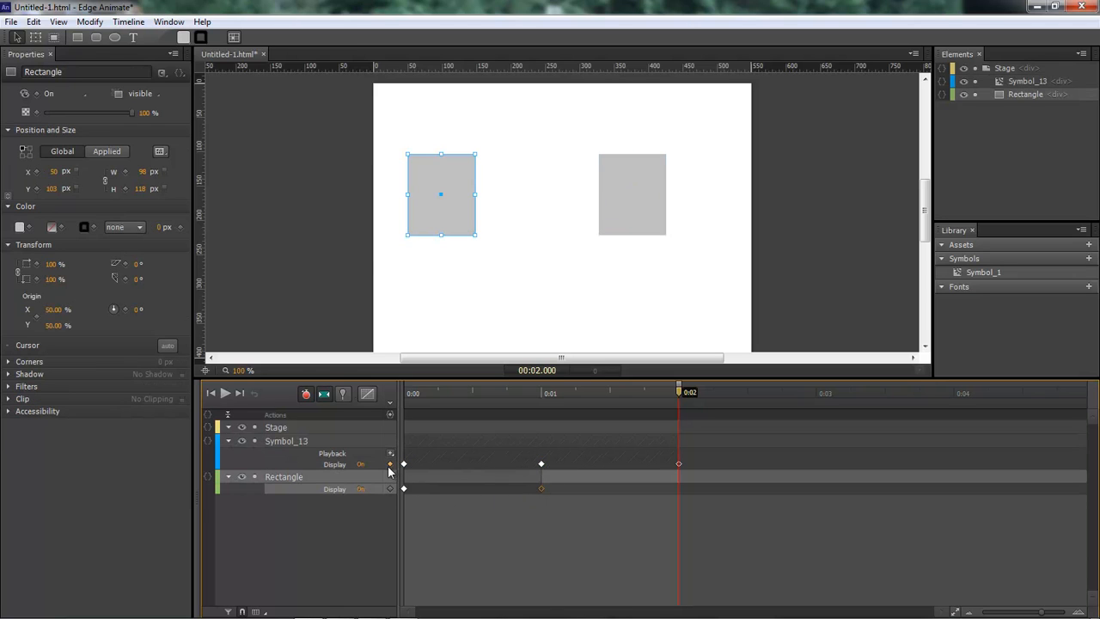
{"action": "left_click", "coordinate": [11, 21]}
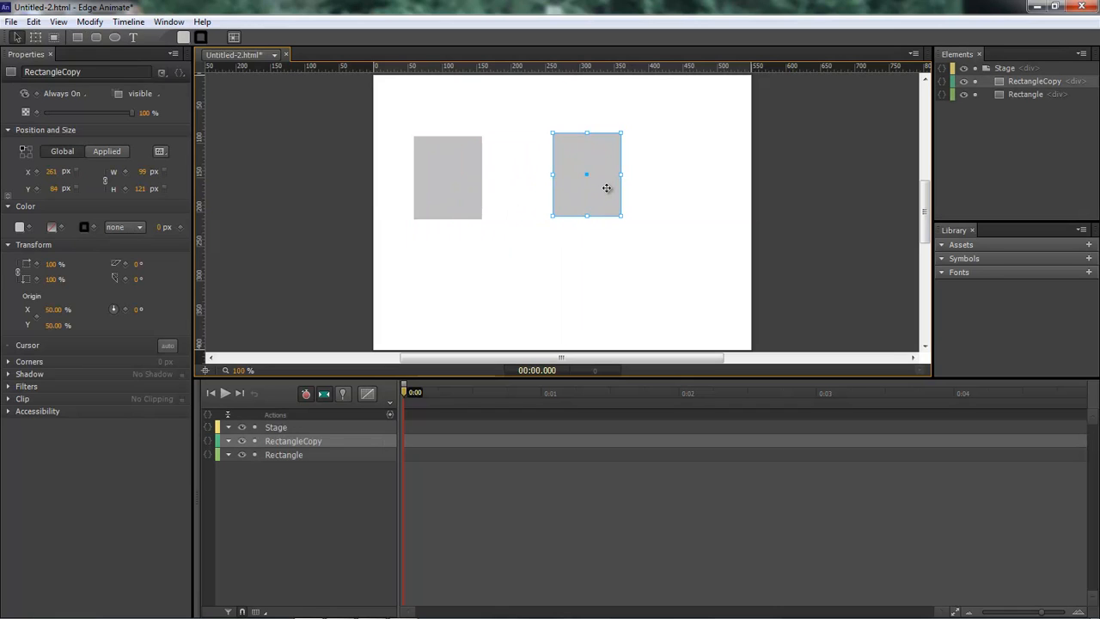
- Convert the left grey rectangle into a symbol, keeping the name Symbol_1
{"action": "left_click", "coordinate": [460, 249]}
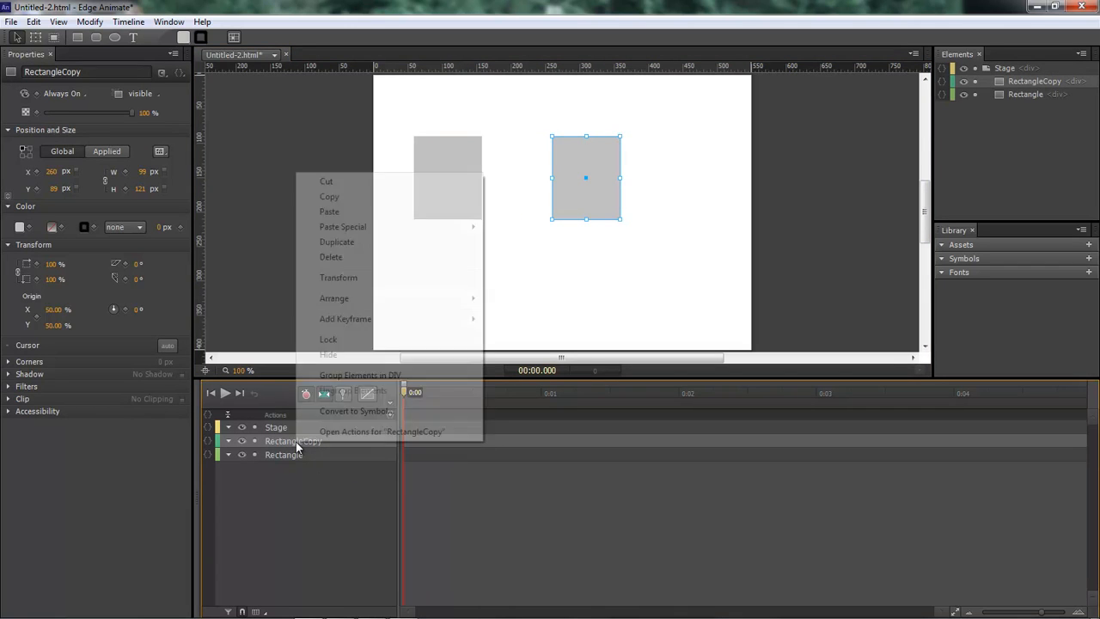
{"action": "right_click", "coordinate": [447, 178]}
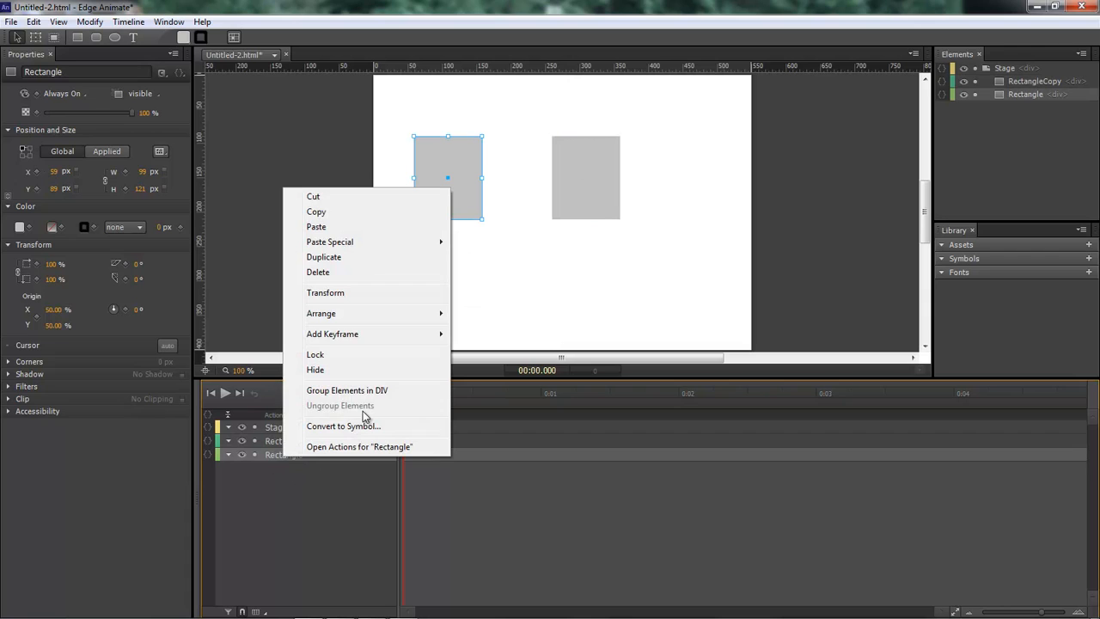
{"action": "left_click", "coordinate": [343, 425]}
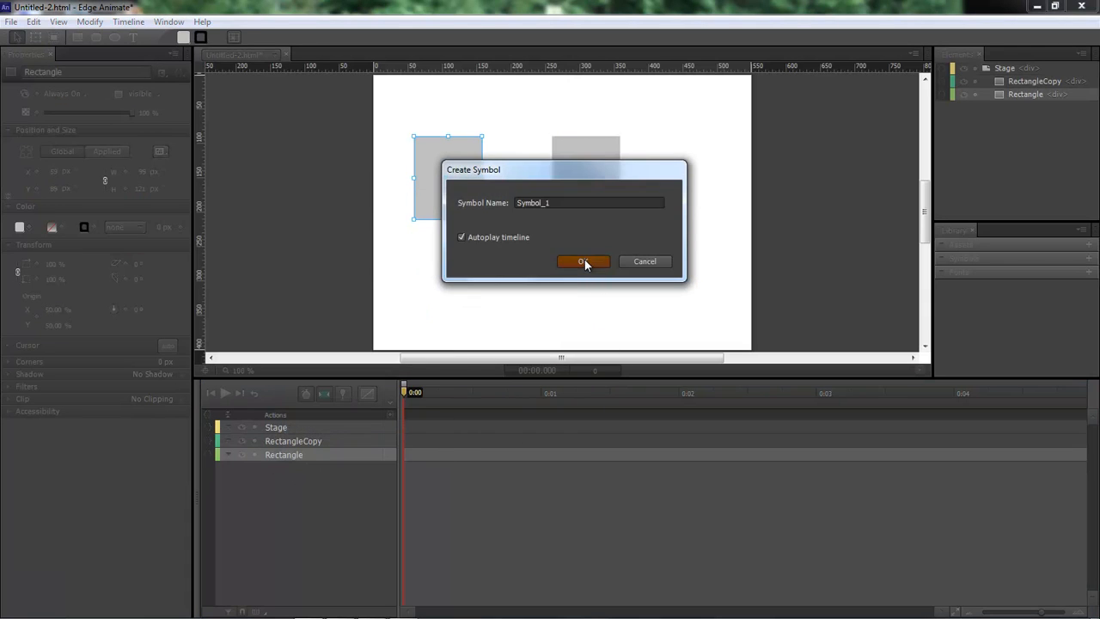
{"action": "left_click", "coordinate": [582, 261]}
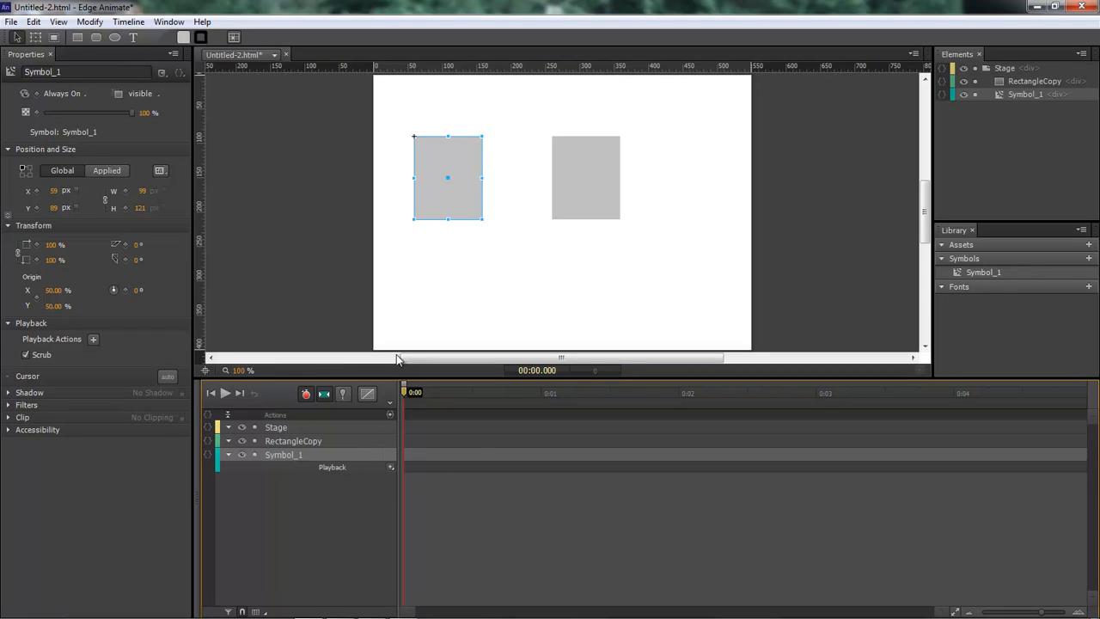
- Set Symbol_1's Display to Off and move the playhead around the 1.5-second mark
{"action": "left_click", "coordinate": [62, 93]}
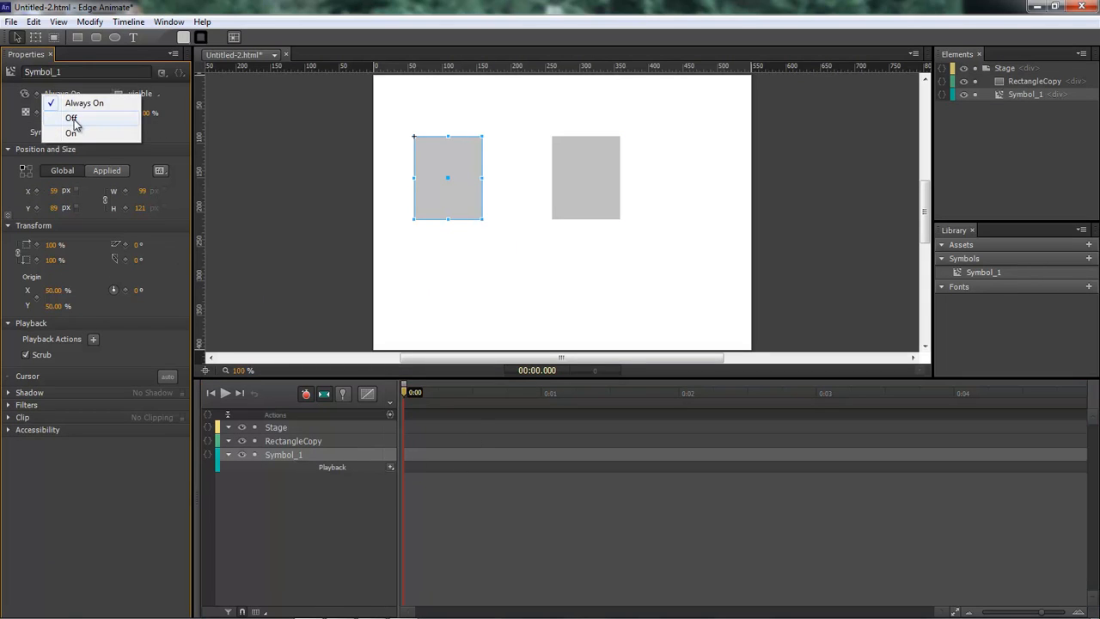
{"action": "left_click", "coordinate": [71, 118]}
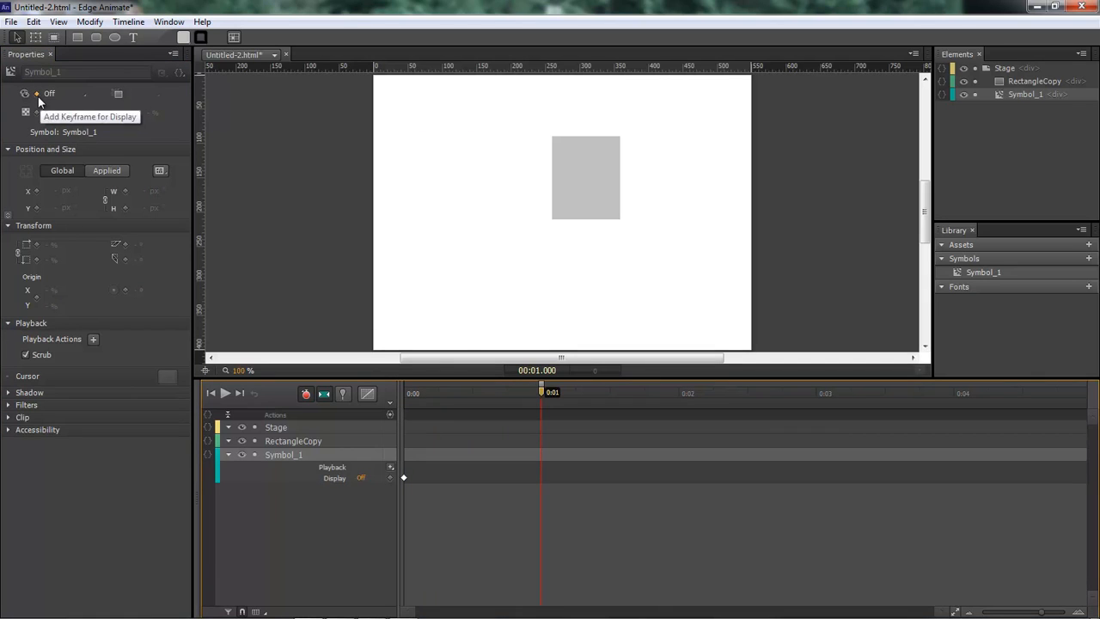
{"action": "left_click_drag", "start_coordinate": [541, 392], "coordinate": [610, 393]}
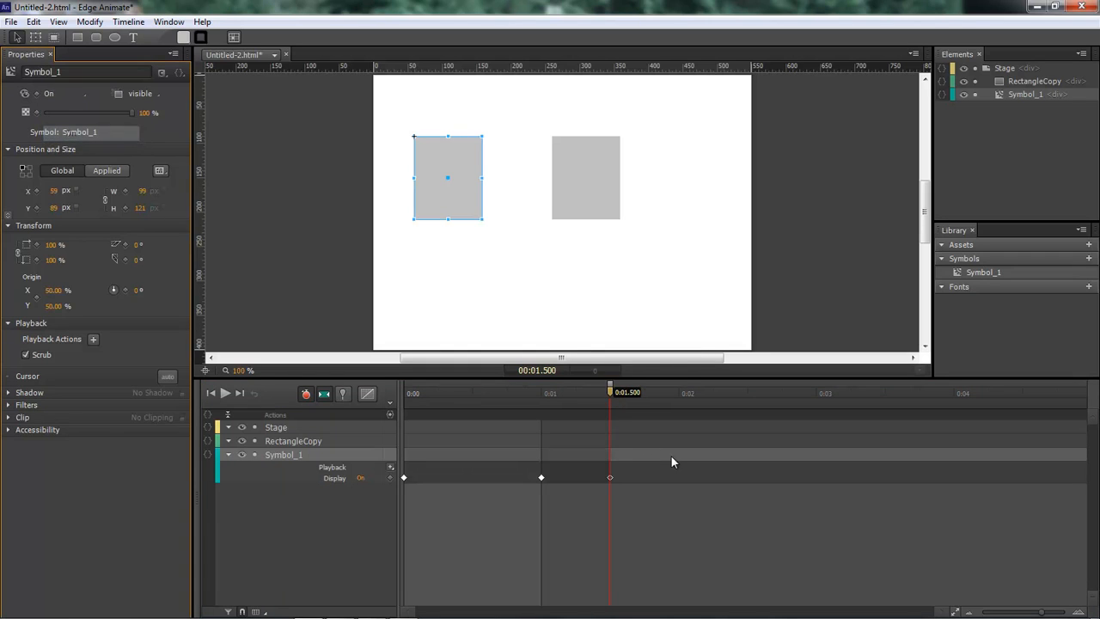
{"action": "left_click_drag", "start_coordinate": [611, 392], "coordinate": [603, 392]}
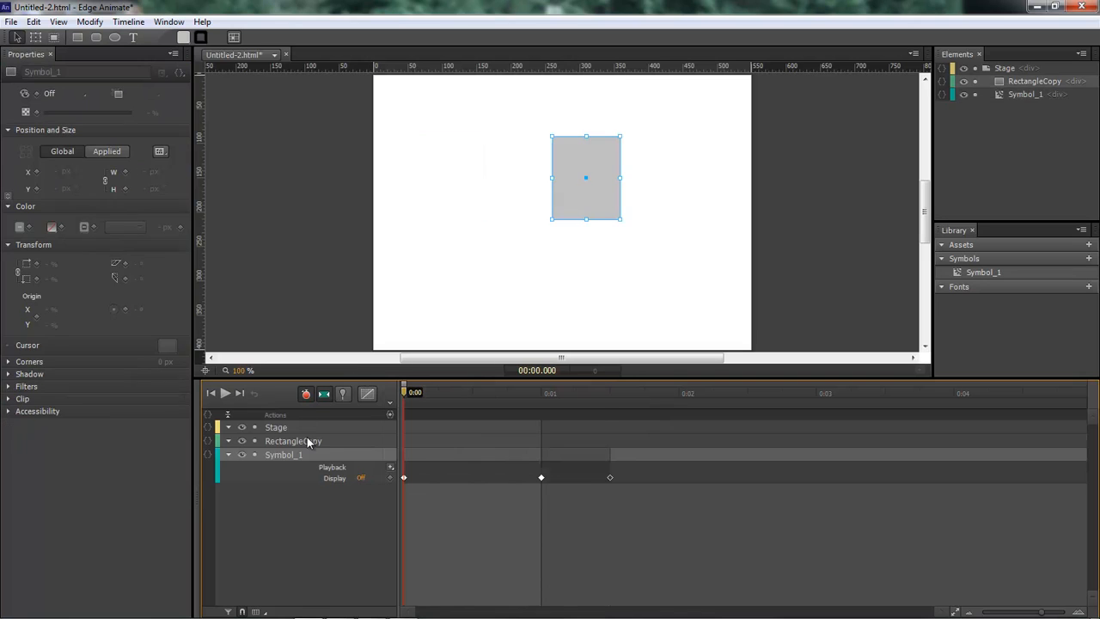
- Select RectangleCopy and move the playhead further along toward 1.5 seconds
{"action": "left_click", "coordinate": [294, 441]}
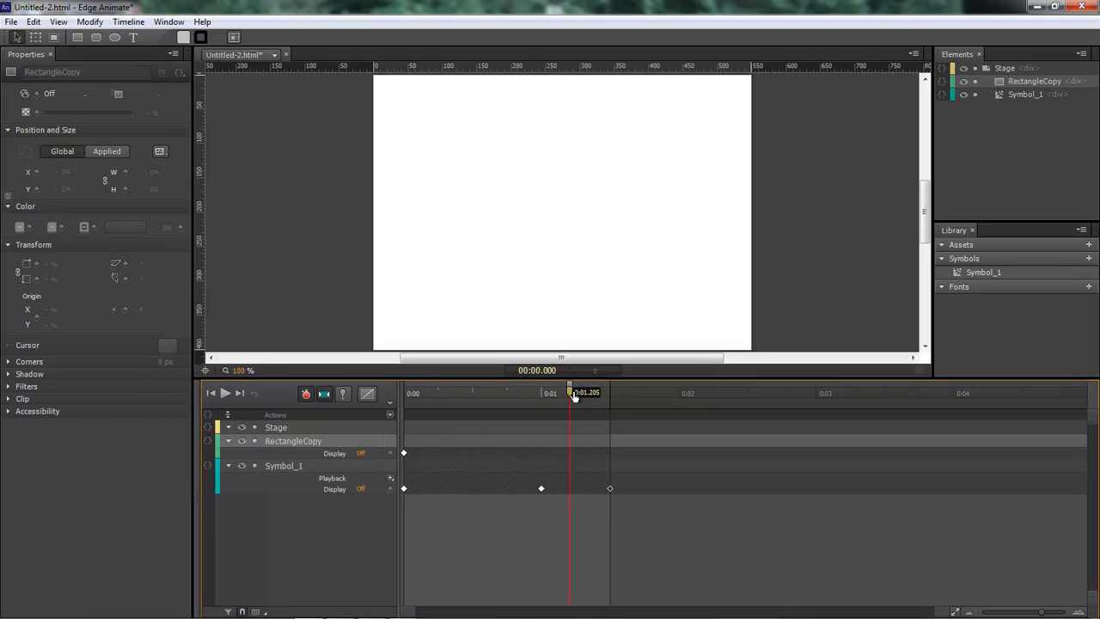
{"action": "left_click_drag", "start_coordinate": [574, 393], "coordinate": [610, 393]}
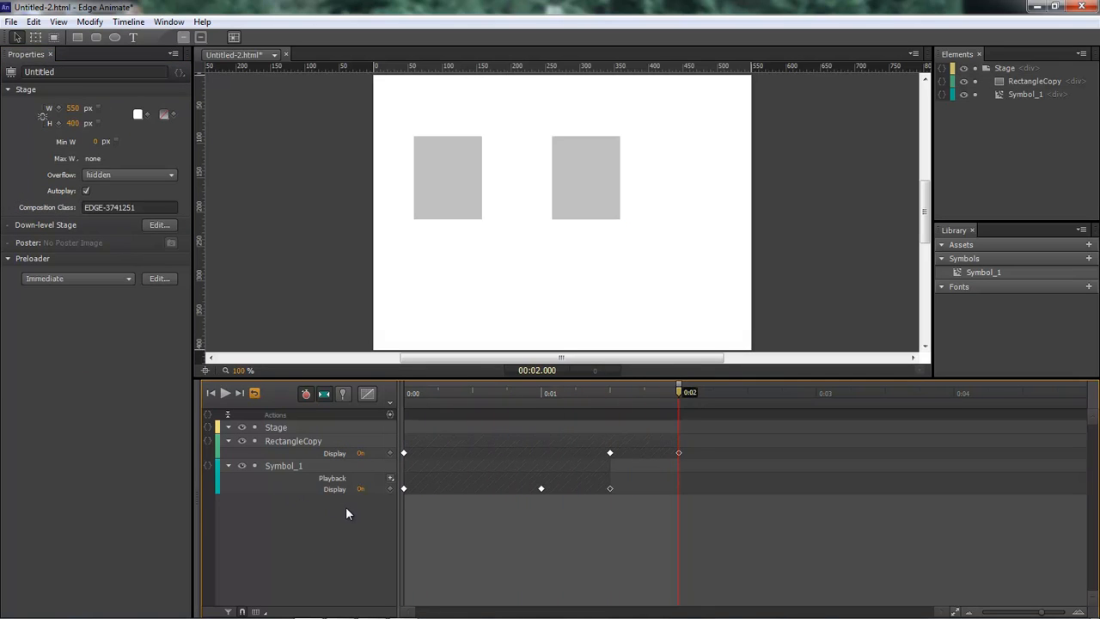
{"action": "left_click", "coordinate": [544, 392]}
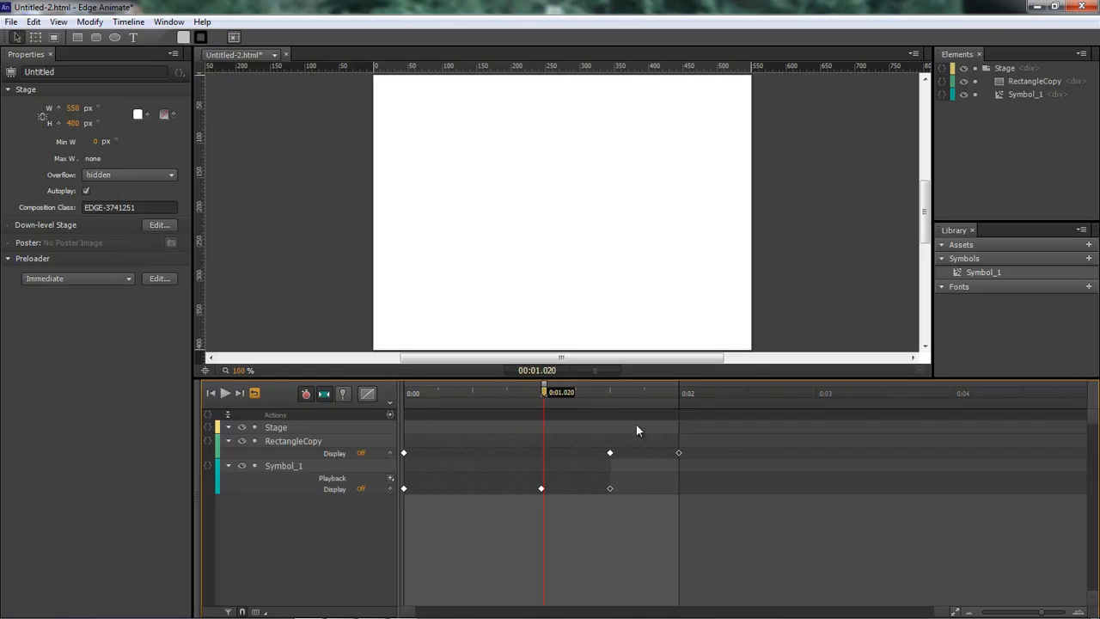
{"action": "mouse_move", "coordinate": [554, 402]}
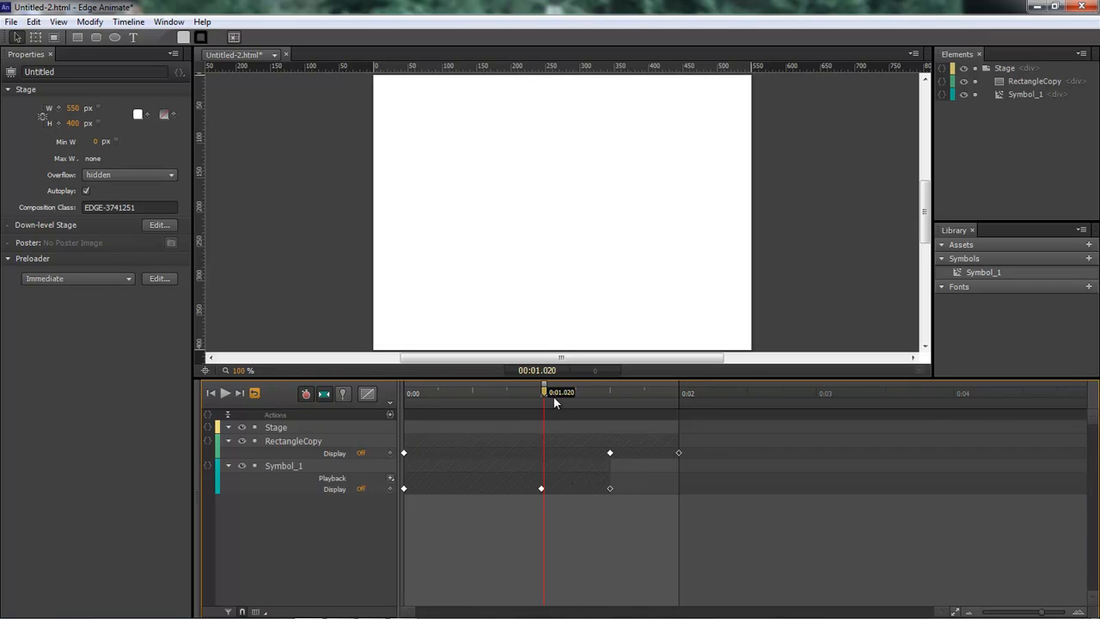
{"action": "left_click_drag", "start_coordinate": [543, 393], "coordinate": [615, 393]}
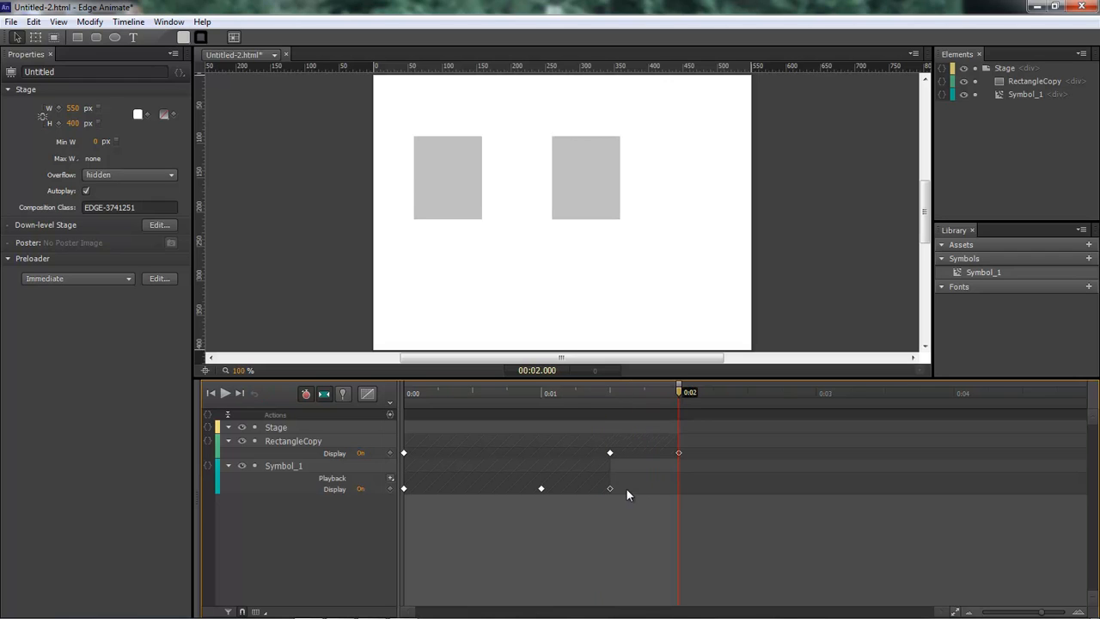
{"action": "left_click", "coordinate": [447, 178]}
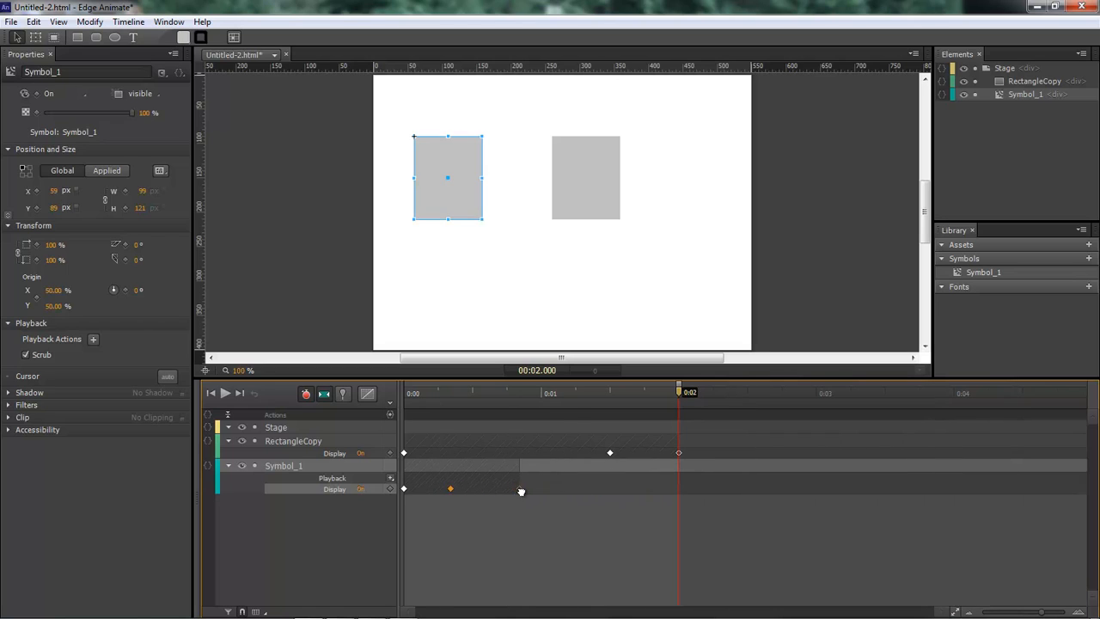
- Drag Symbol_1's Display keyframes earlier and RectangleCopy's to about 1.4–1.9 seconds
{"action": "left_click_drag", "start_coordinate": [449, 489], "coordinate": [471, 489]}
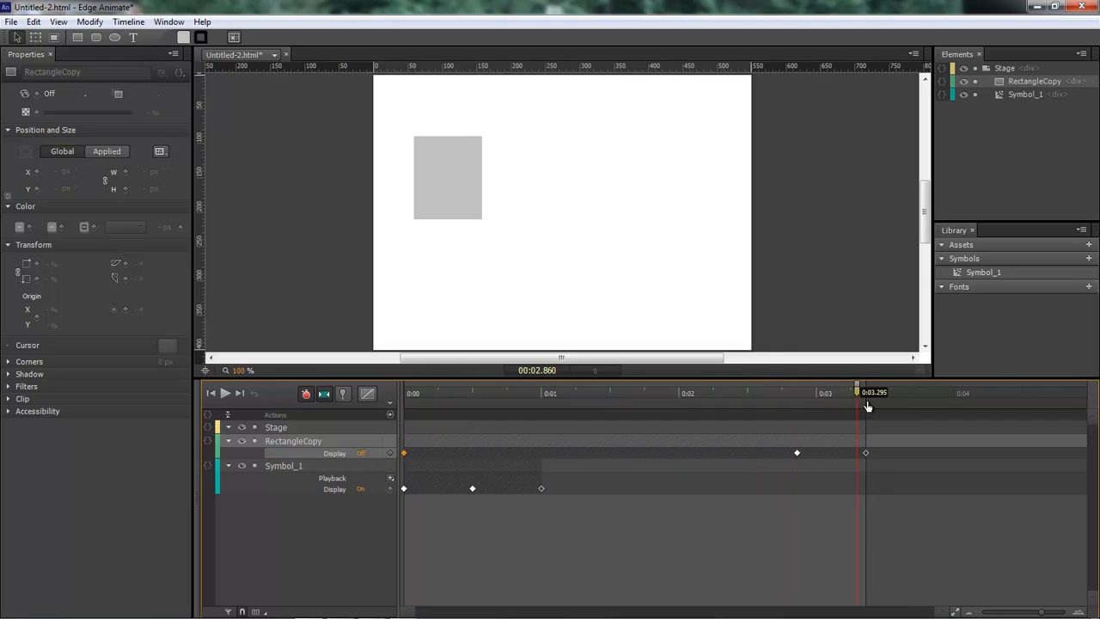
{"action": "left_click_drag", "start_coordinate": [866, 392], "coordinate": [634, 392]}
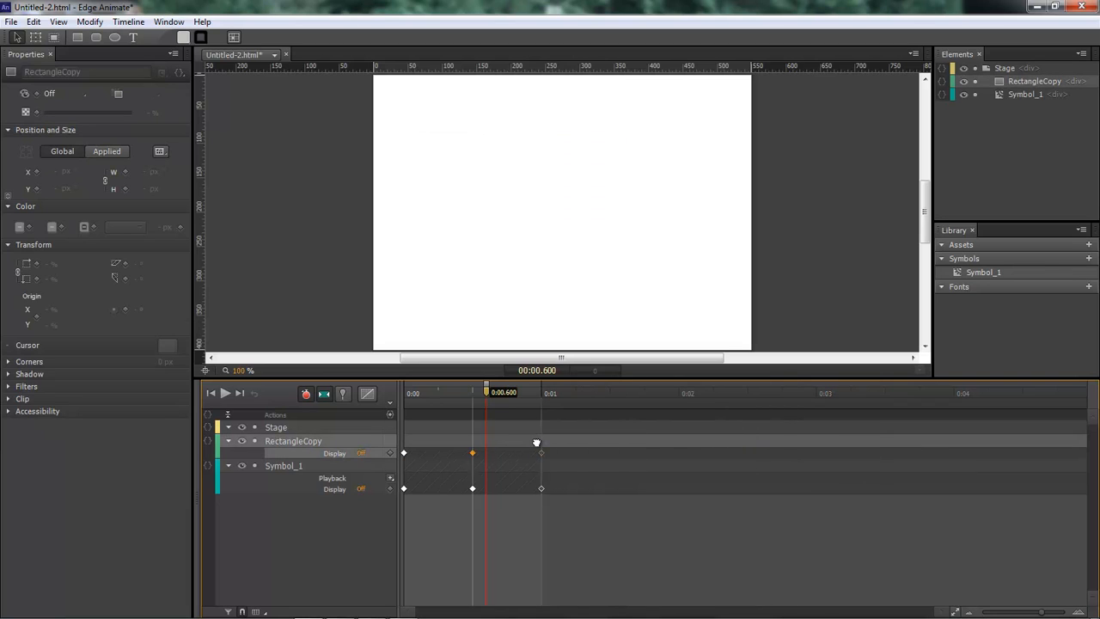
{"action": "left_click_drag", "start_coordinate": [541, 453], "coordinate": [583, 451]}
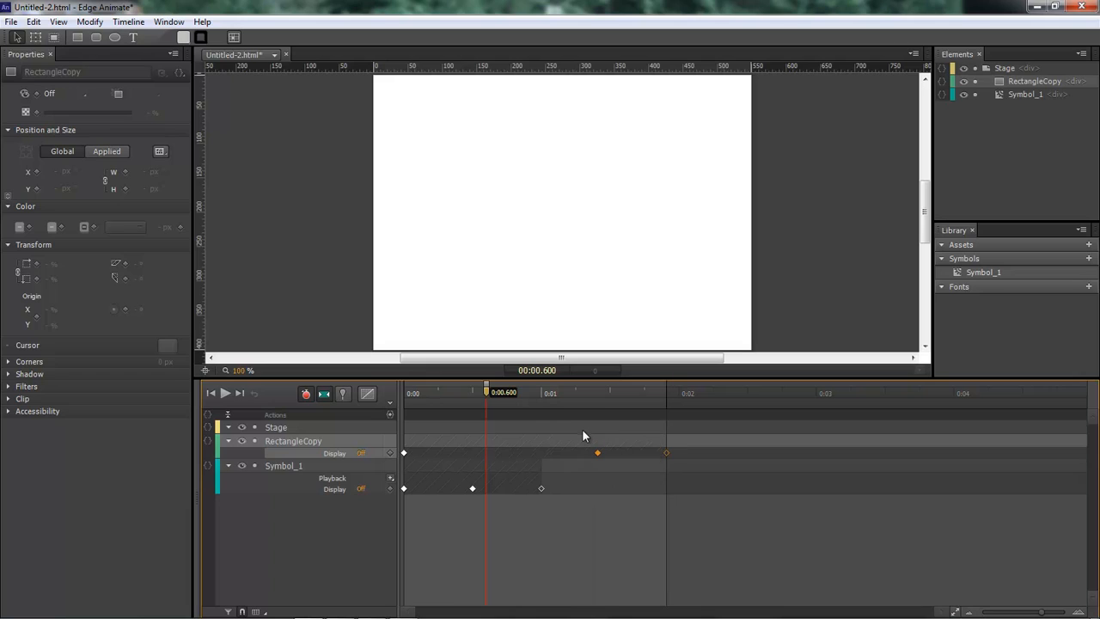
{"action": "mouse_move", "coordinate": [670, 430]}
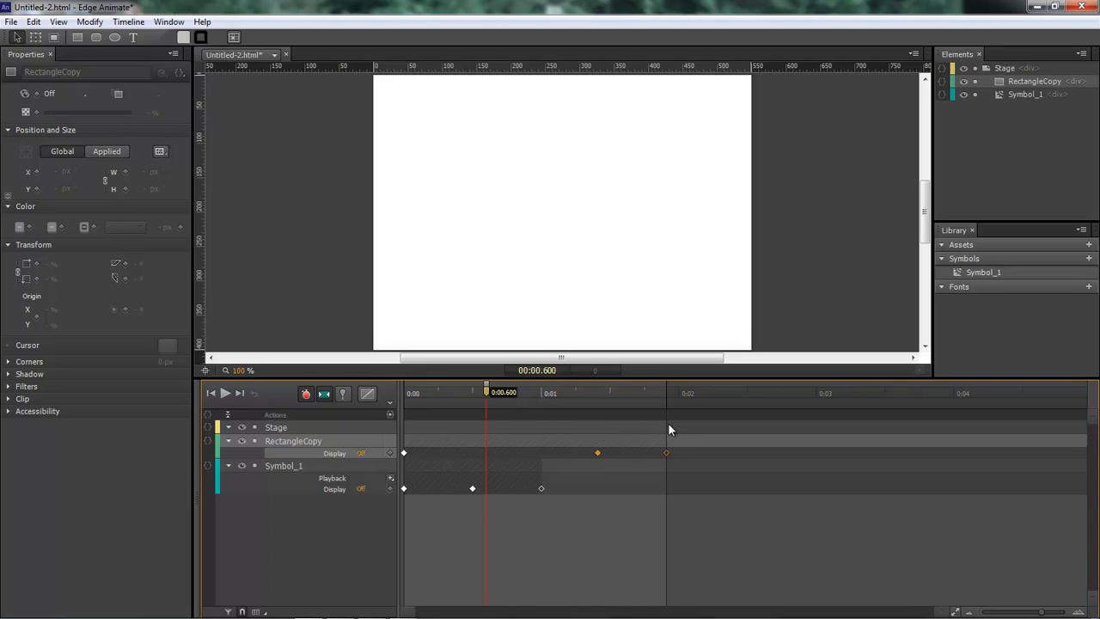
{"action": "mouse_move", "coordinate": [696, 429]}
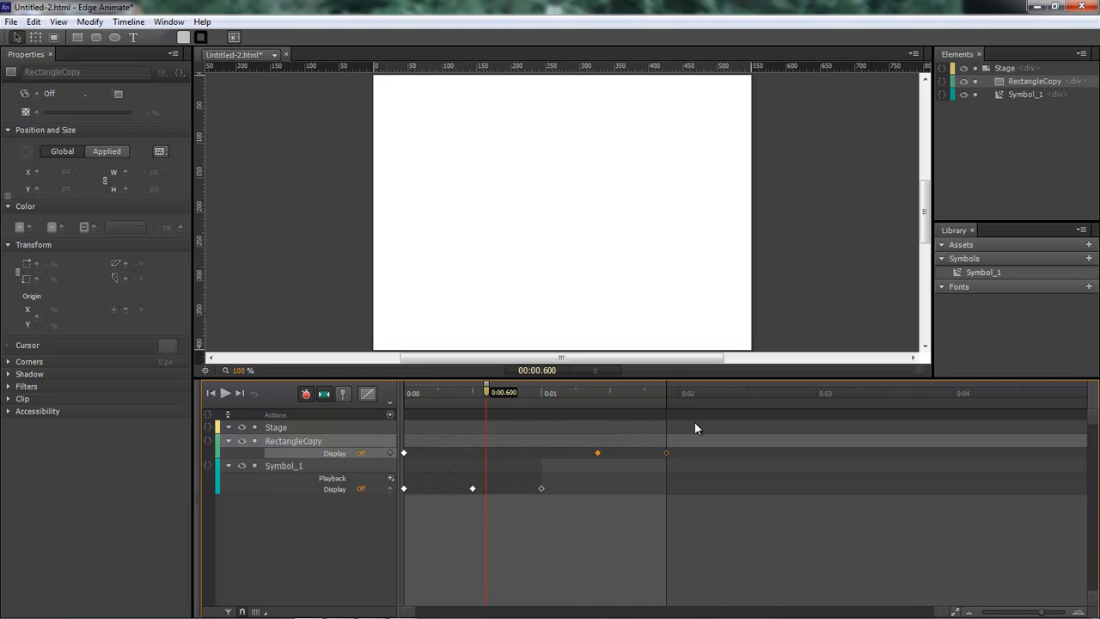
{"action": "mouse_move", "coordinate": [736, 429]}
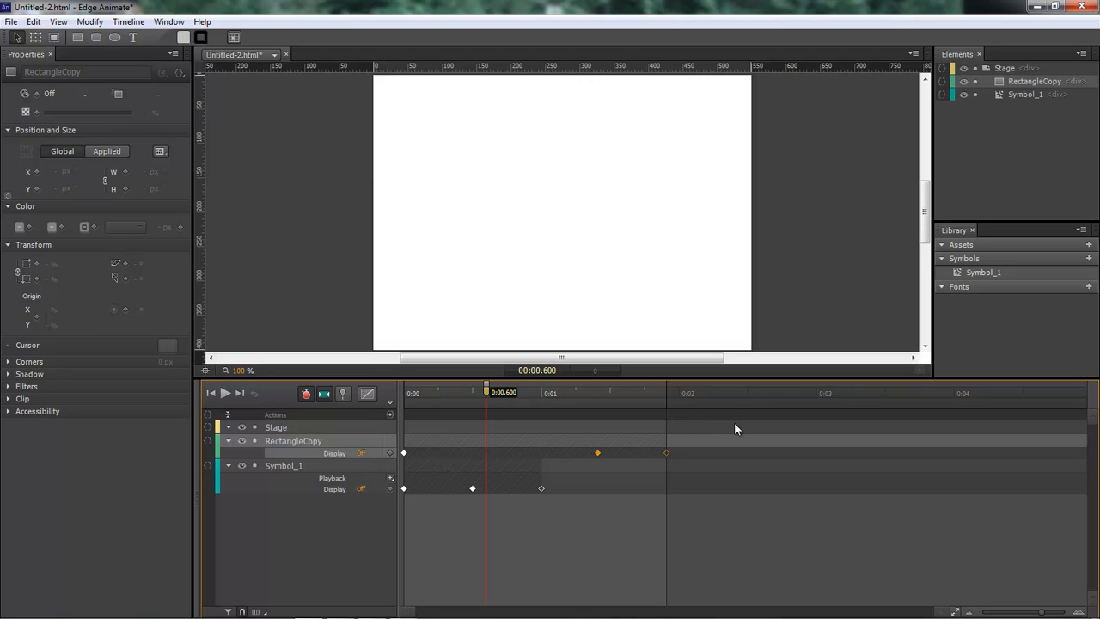